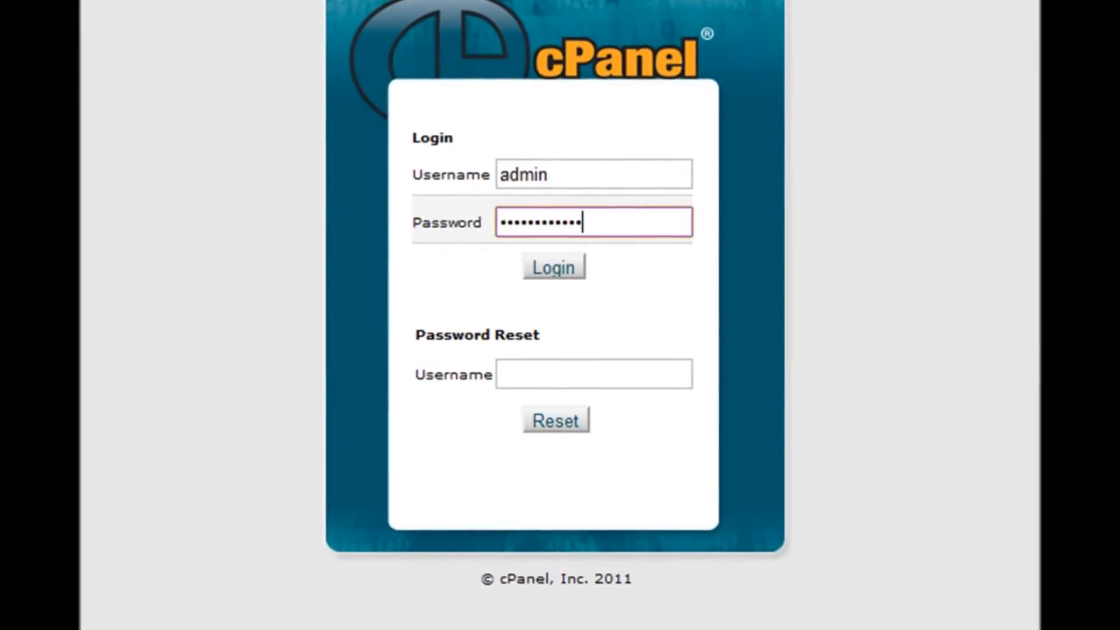
# - Log in to cPanel with the admin username and password
pyautogui.click(553, 266)
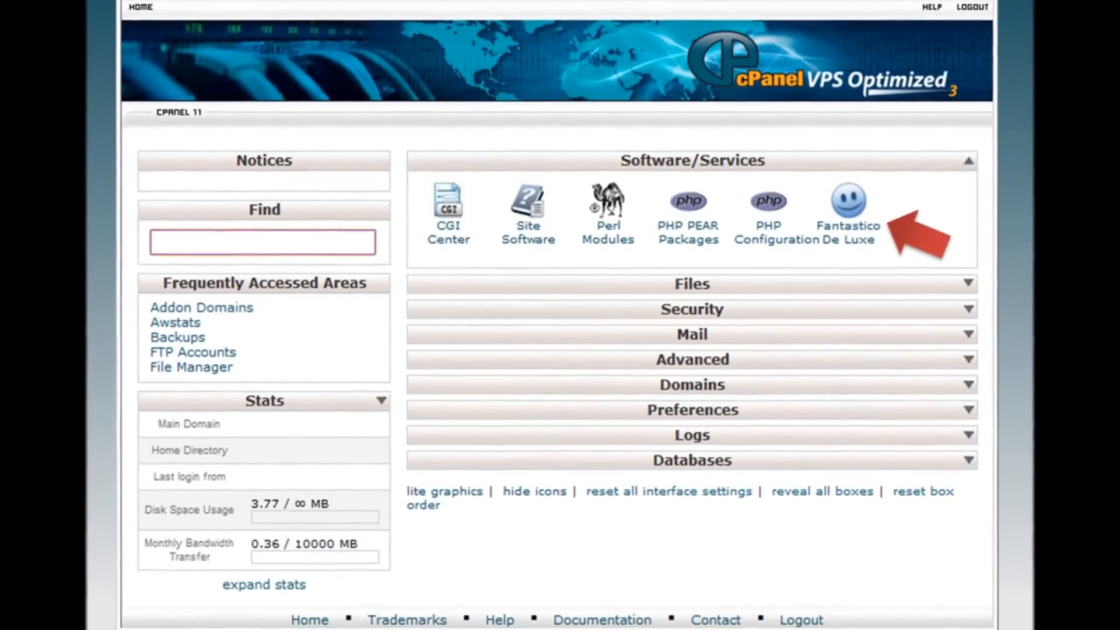
# - Launch Fantastico De Luxe from the Software/Services section
pyautogui.click(849, 201)
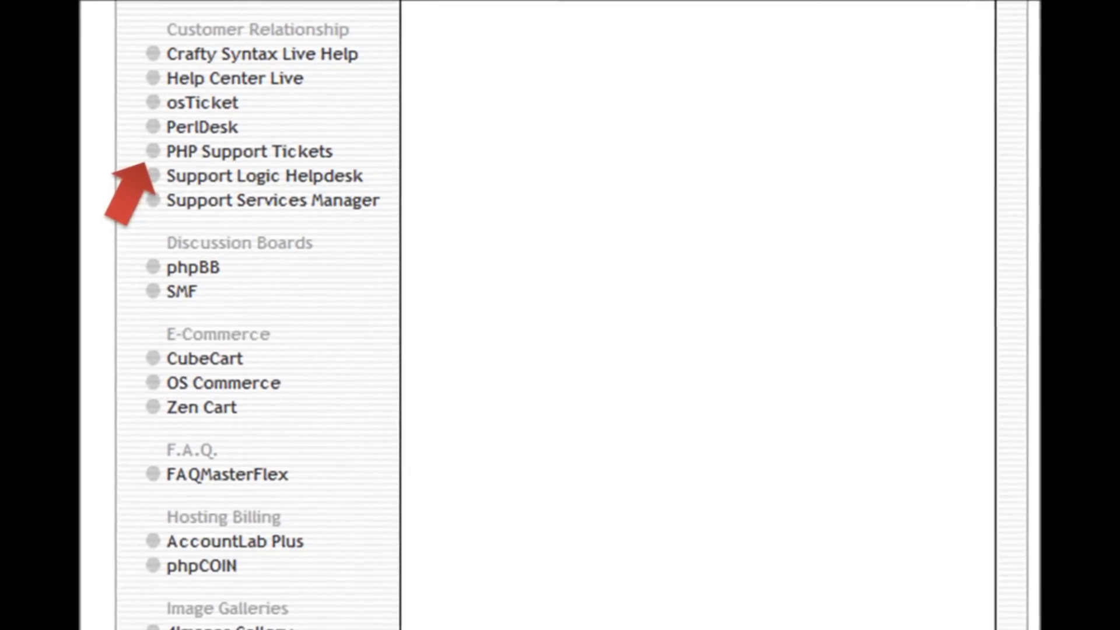
# - Start a new PHP Support Tickets installation from its Customer Relationship entry
pyautogui.click(227, 151)
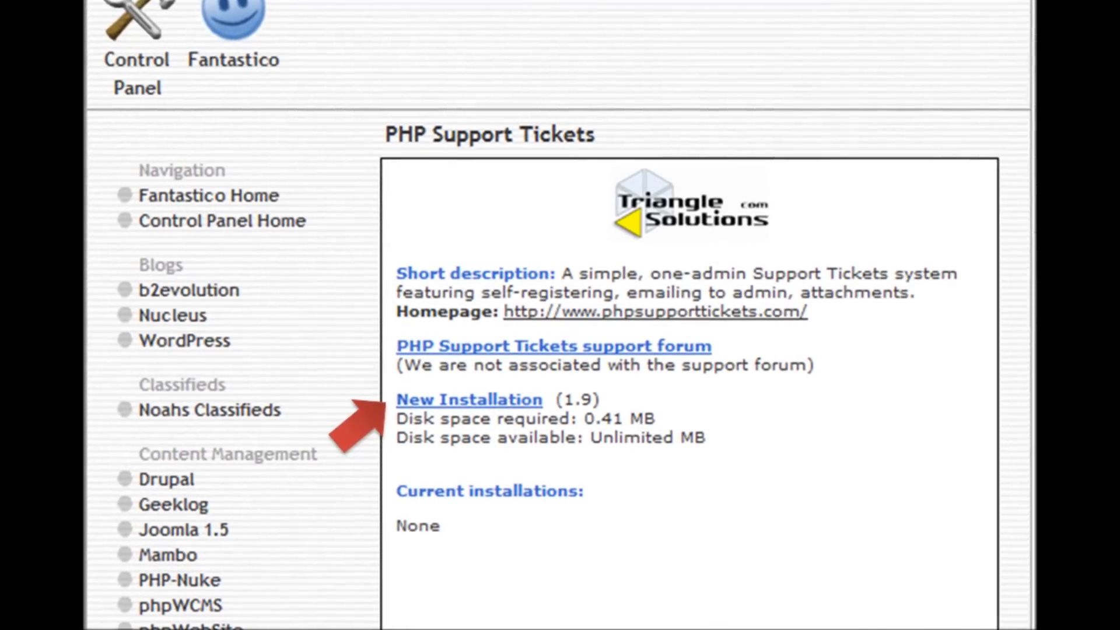
pyautogui.click(469, 399)
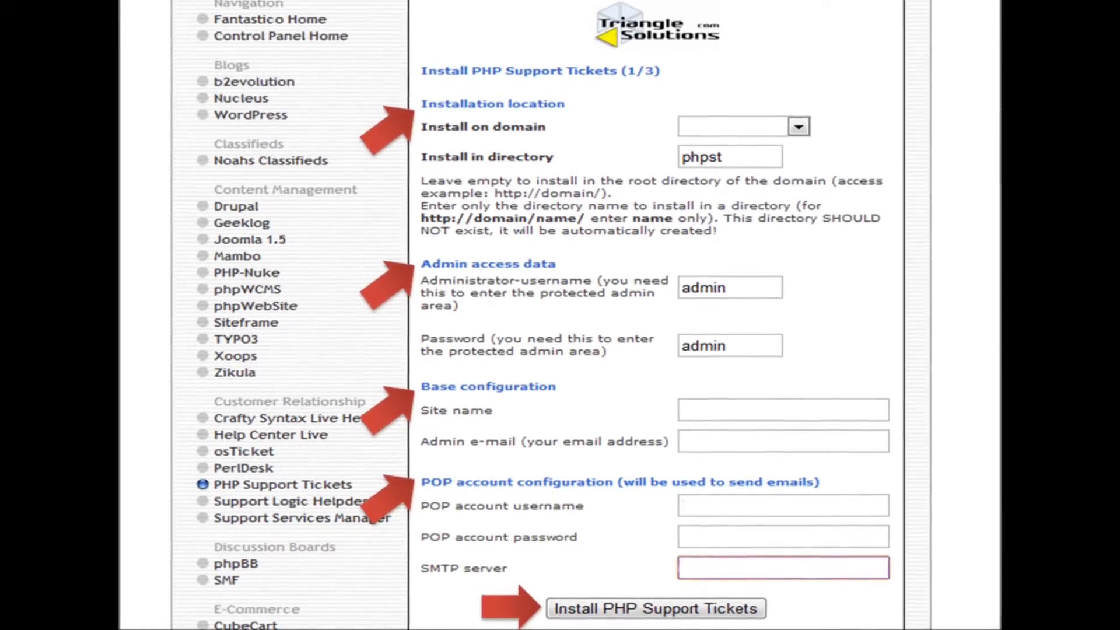
# - Submit the install form with directory phpst and the prefilled admin credentials
pyautogui.scroll(3)
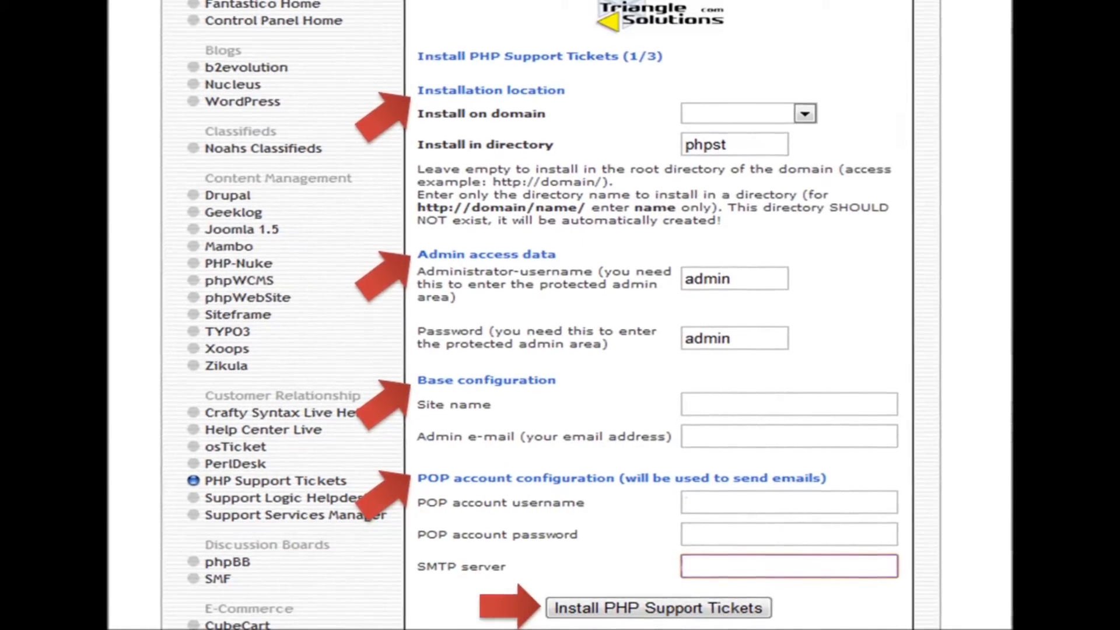
pyautogui.scroll(3)
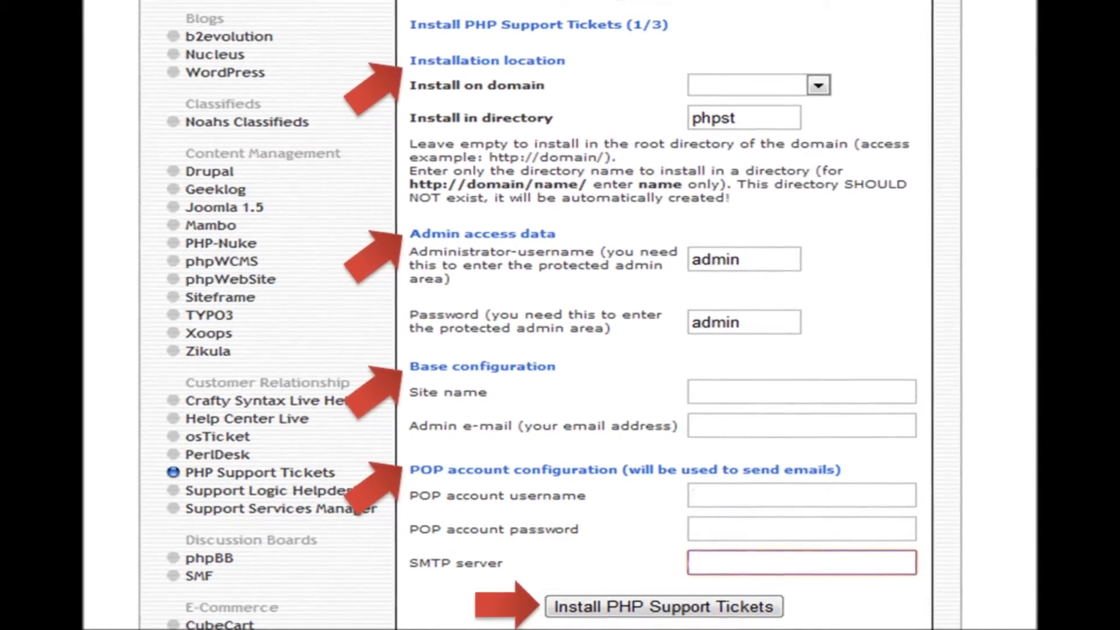
pyautogui.click(662, 606)
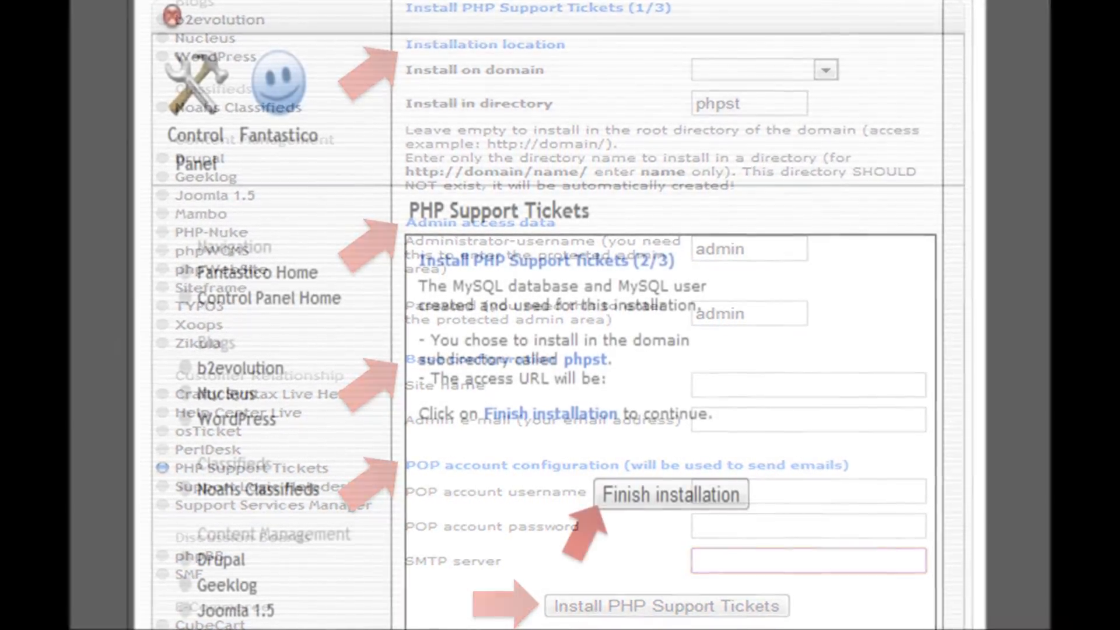
# - Confirm the phpst subdirectory and automatic MySQL database, then finish installation
pyautogui.click(665, 606)
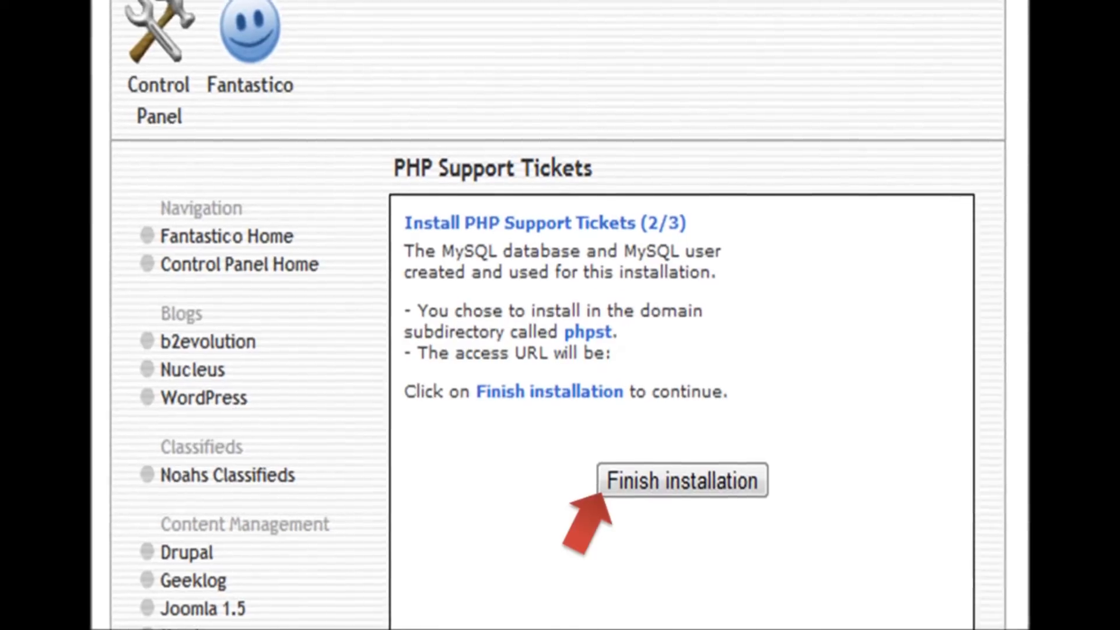
pyautogui.click(681, 480)
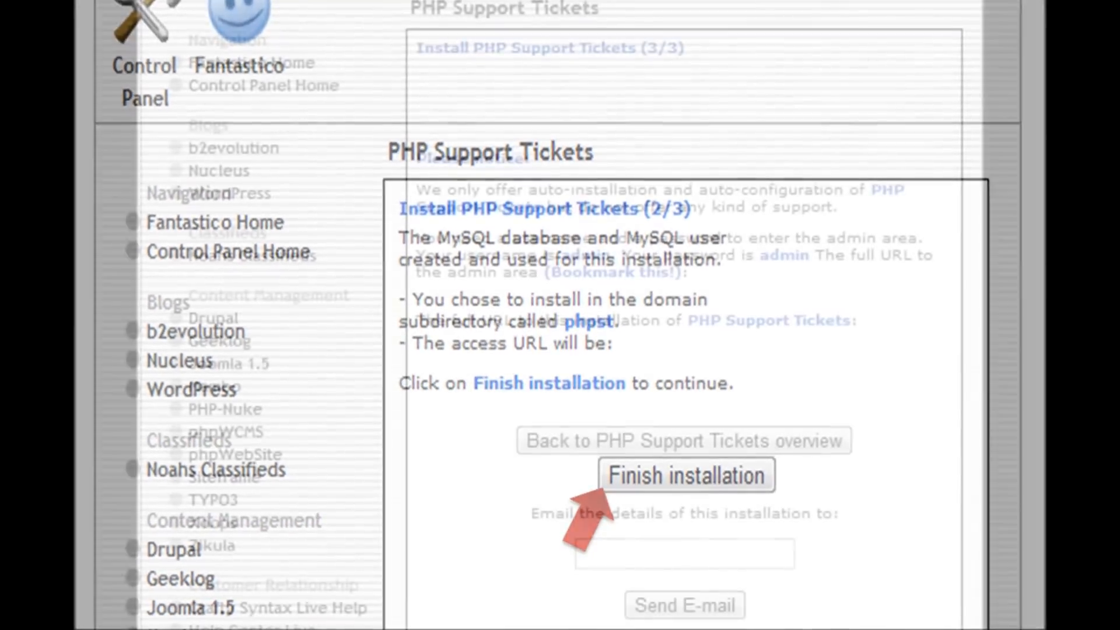
# - Follow the completion page's URL link to the PHP Support Tickets v1.9 ticket search page
pyautogui.click(686, 474)
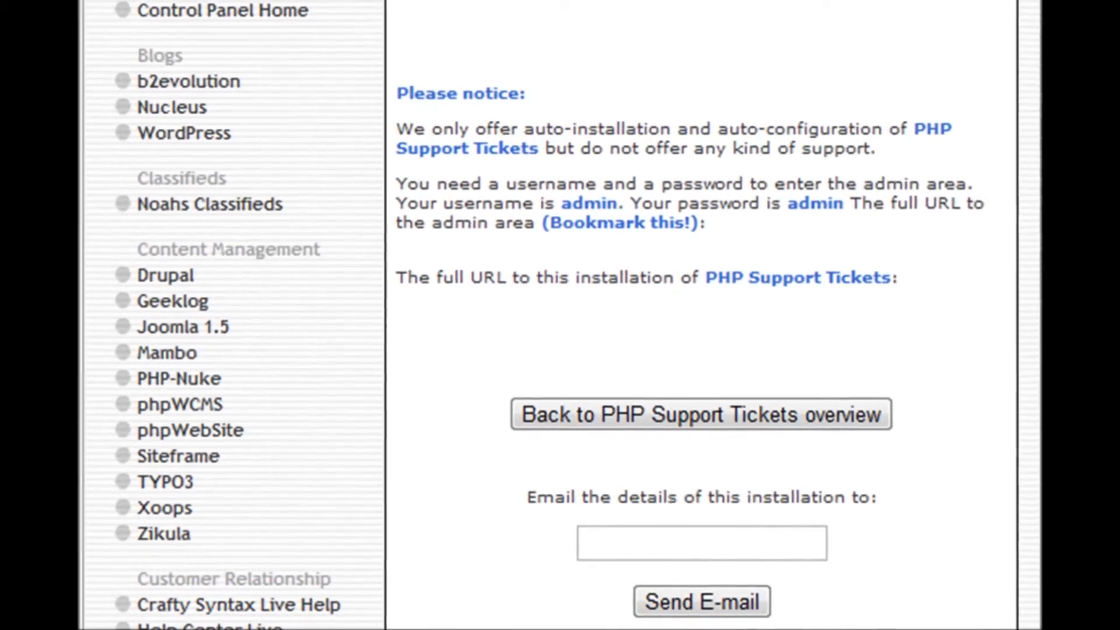
pyautogui.click(700, 414)
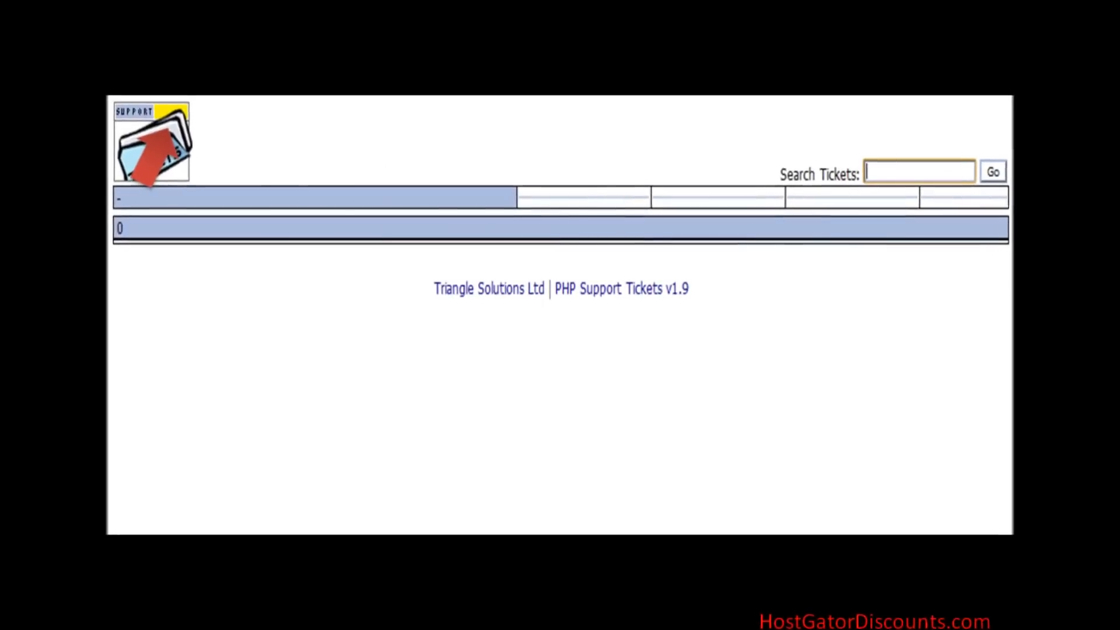